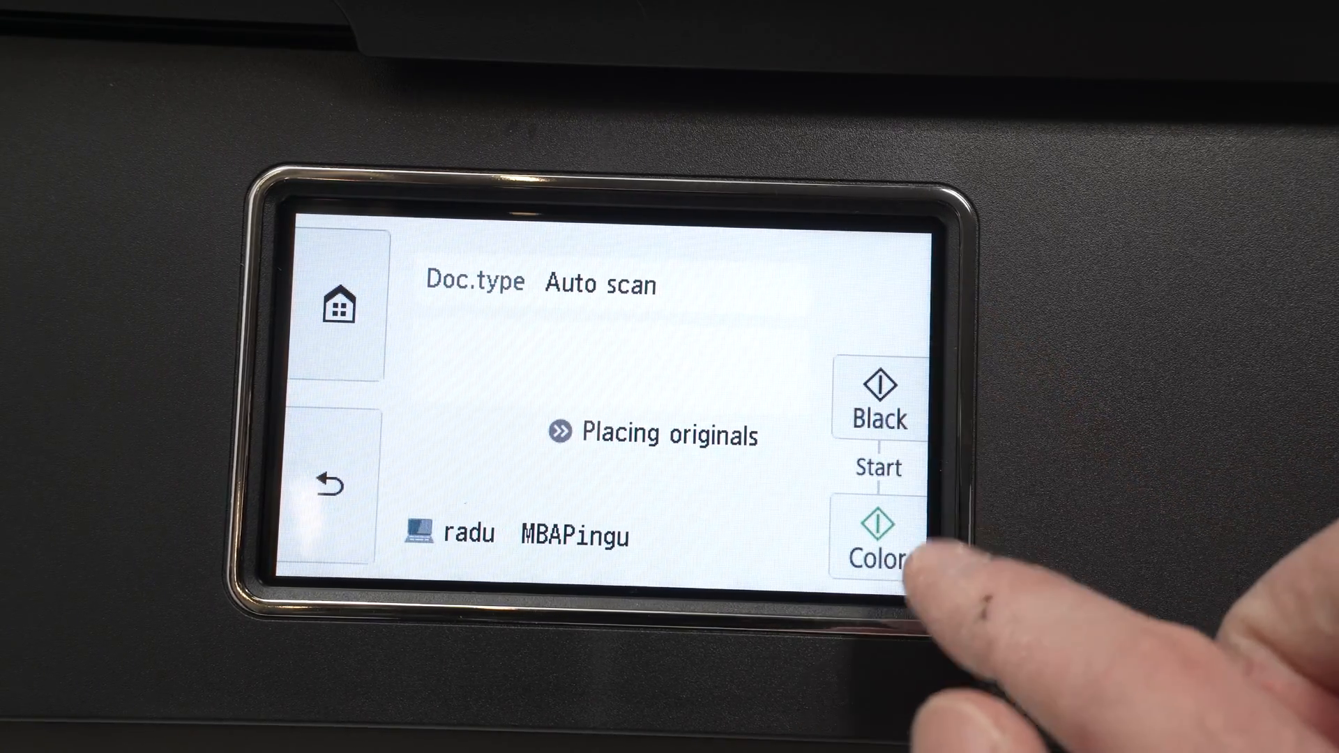
Step: Start a colour scan with Doc.type Auto scan to the PC
click(878, 536)
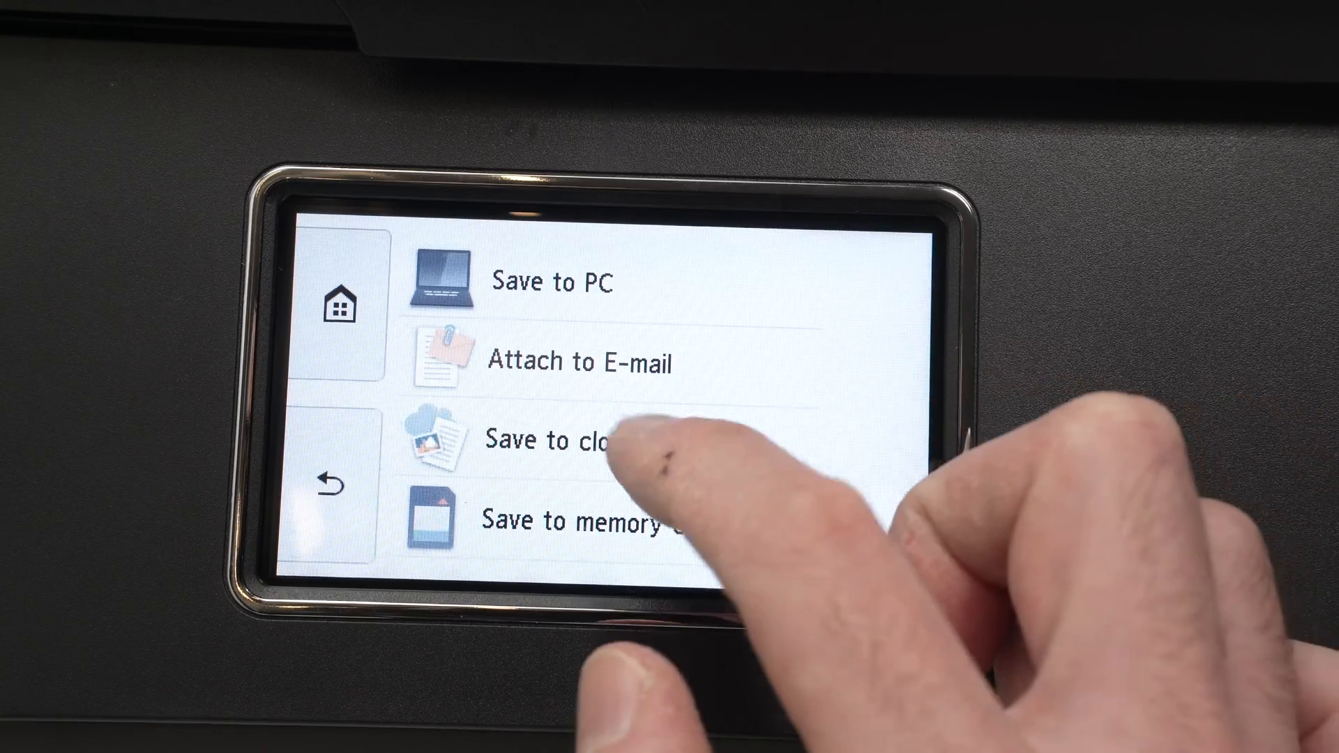
Step: Go back to the Scan menu listing Save to PC, E-mail, cloud and memory card
click(555, 440)
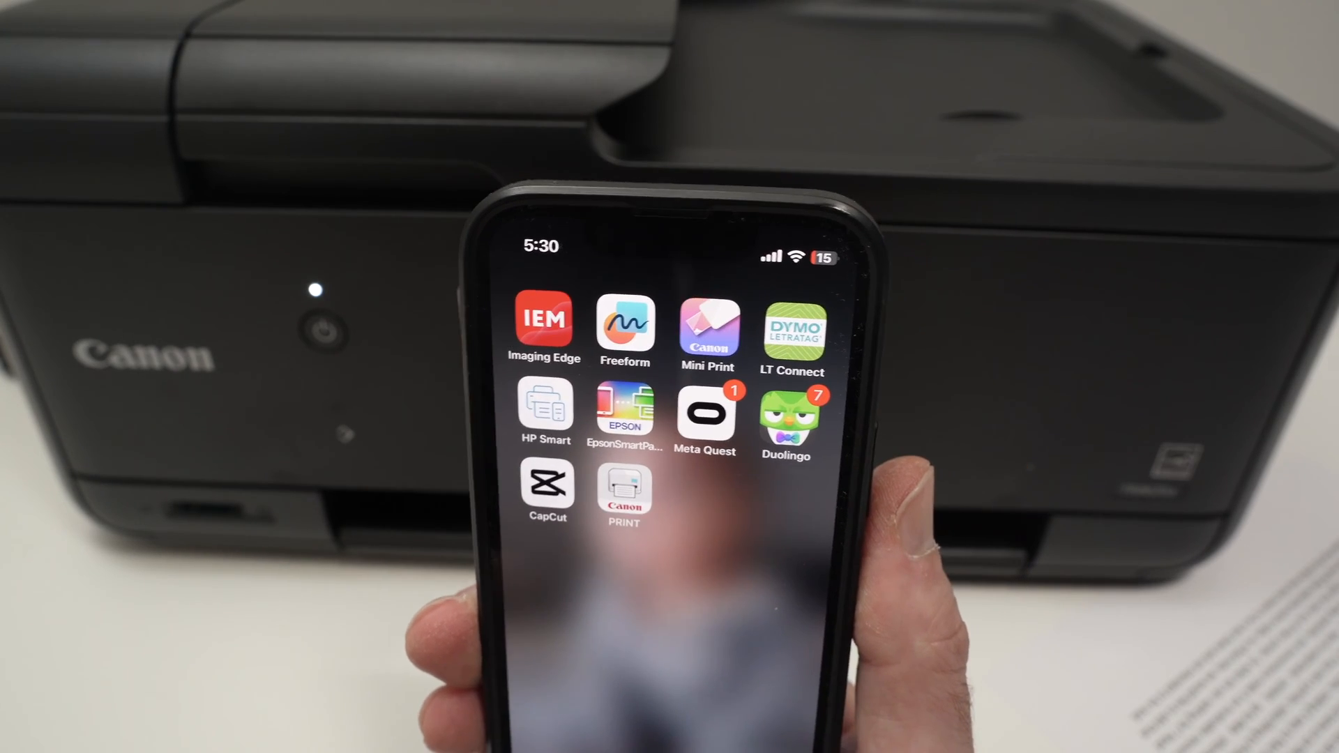
Step: Launch Canon PRINT and confirm the TR8600 series printer shows Online
click(625, 487)
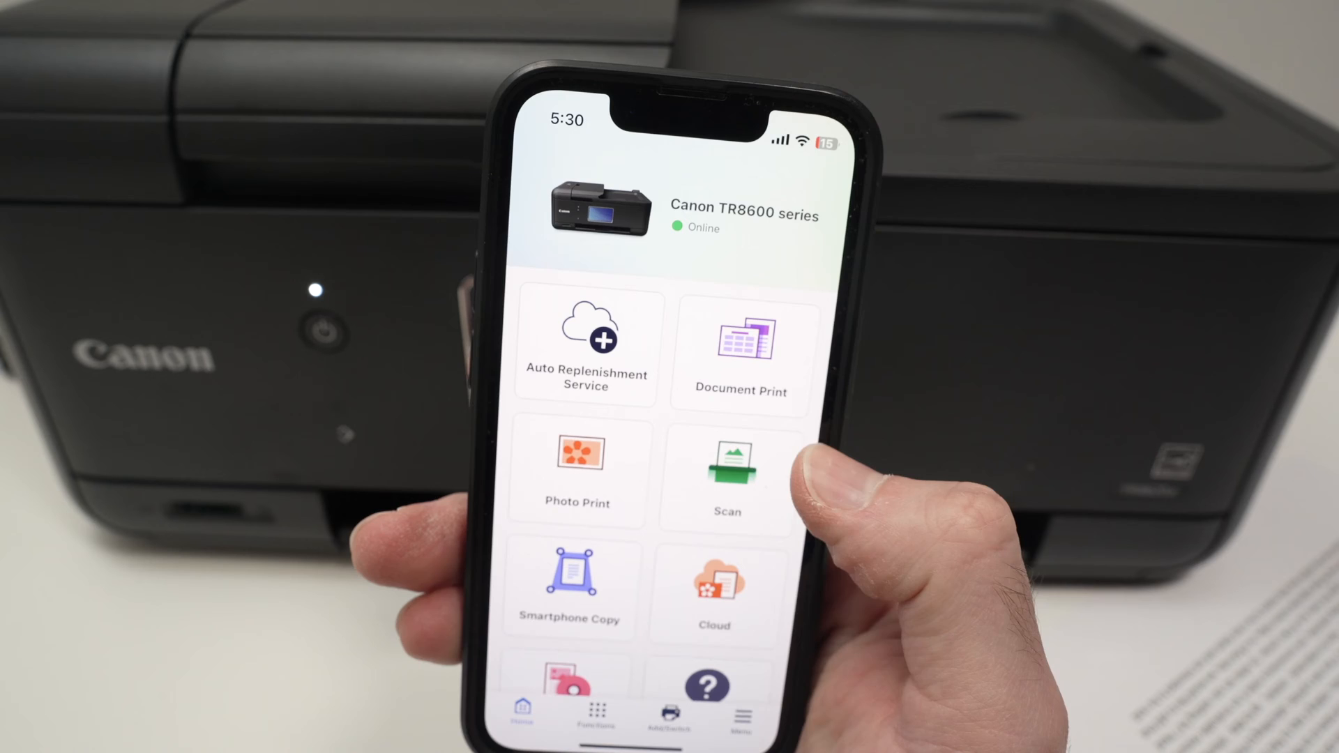
click(728, 469)
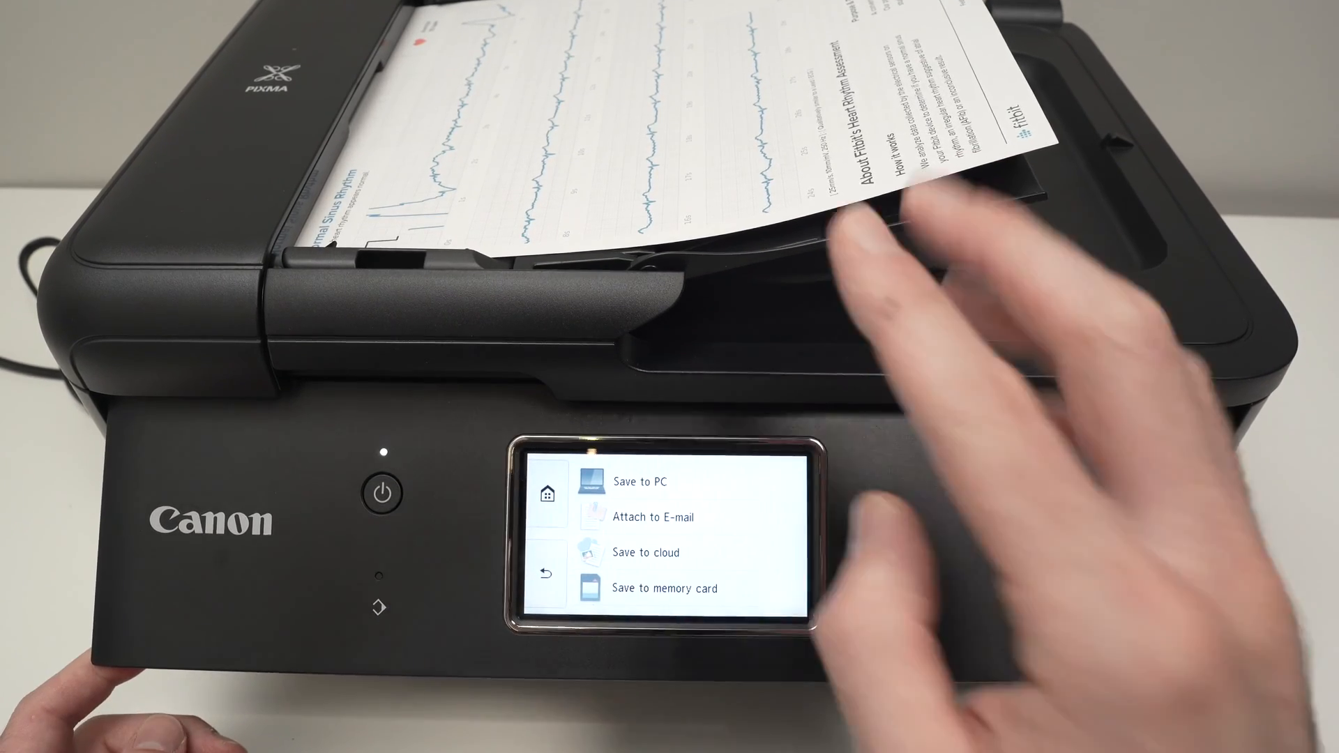
Step: Choose Save to PC to scan the fed pages to the computer
click(640, 482)
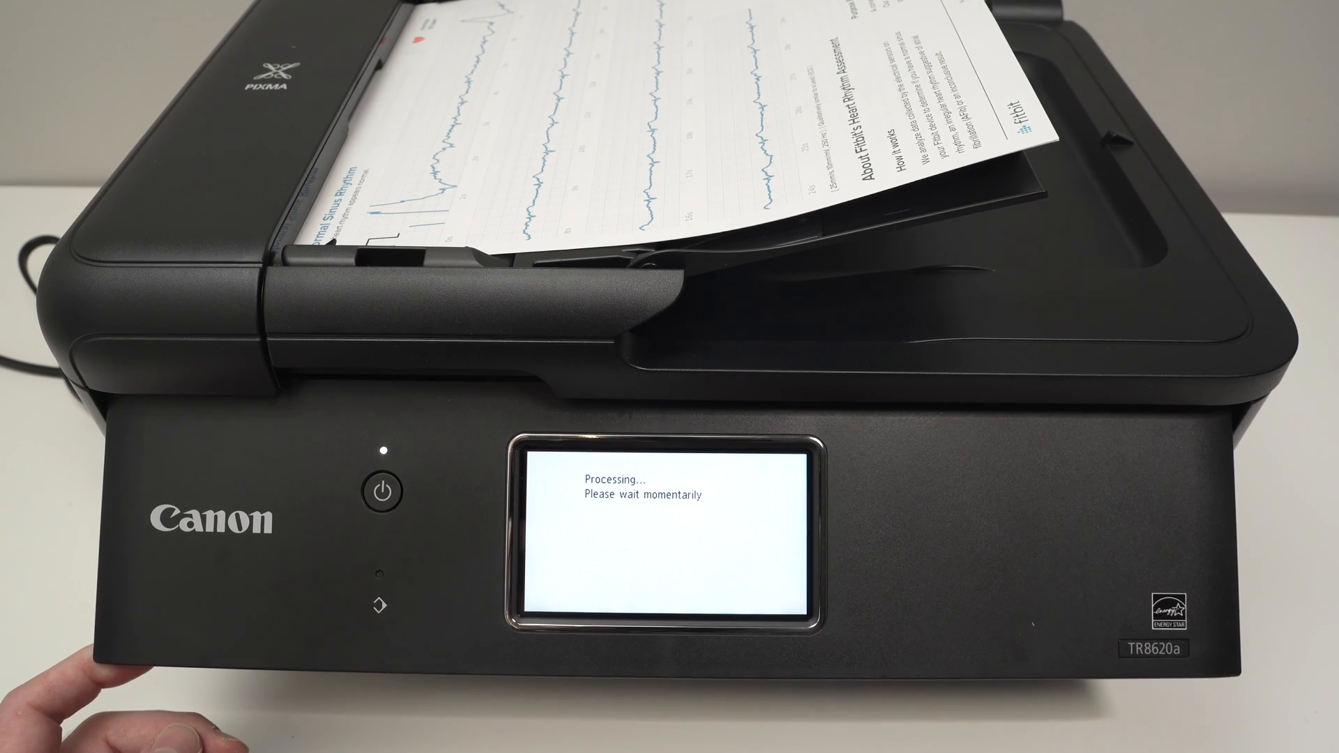